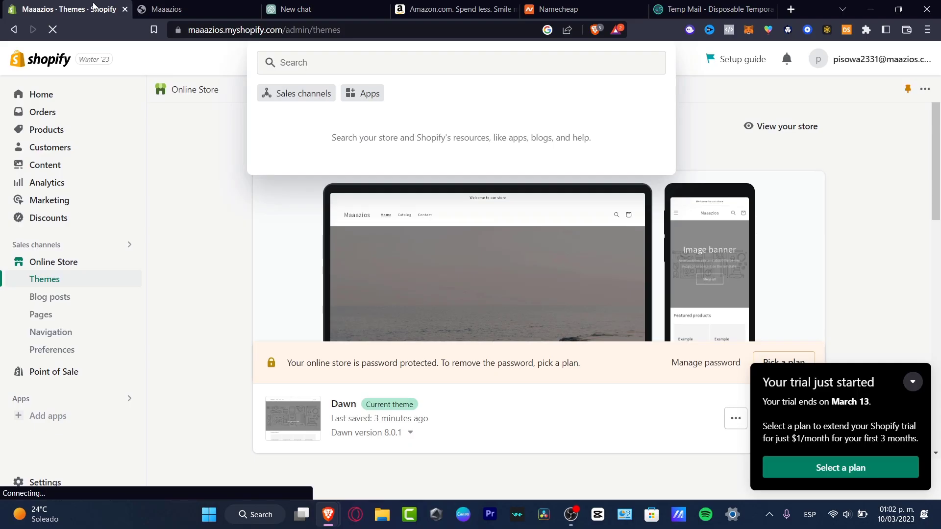
- Close the store search panel, leaving the Themes page with the Dawn theme visible
click(450, 9)
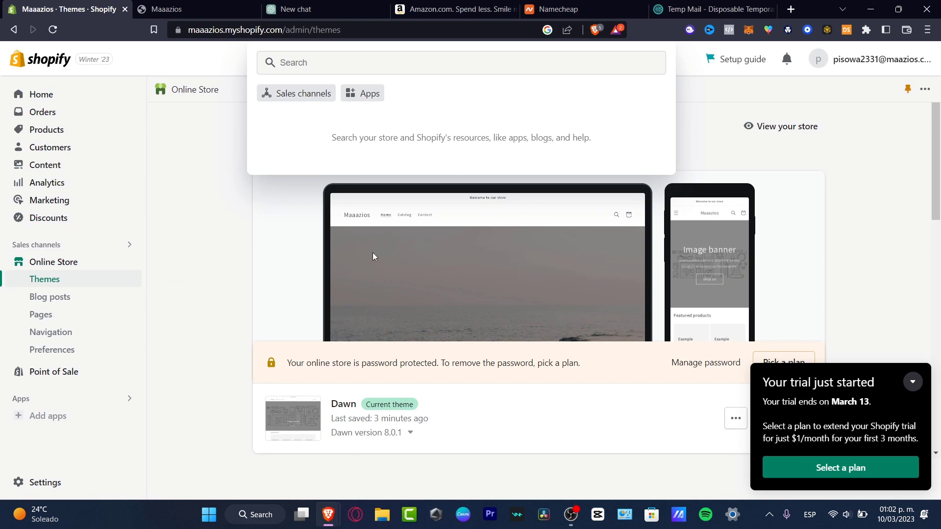
click(154, 188)
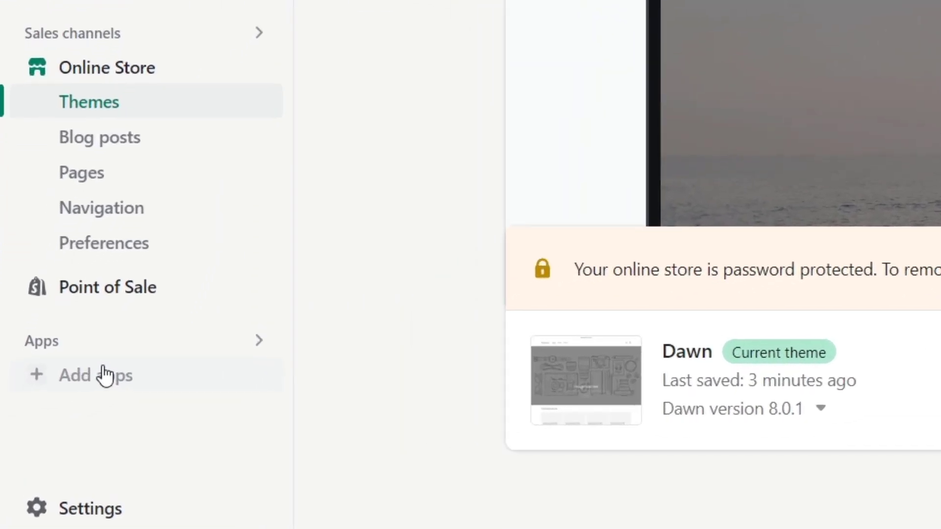
- Go to Add apps in the sidebar to reach the Shopify App Store home page
click(95, 375)
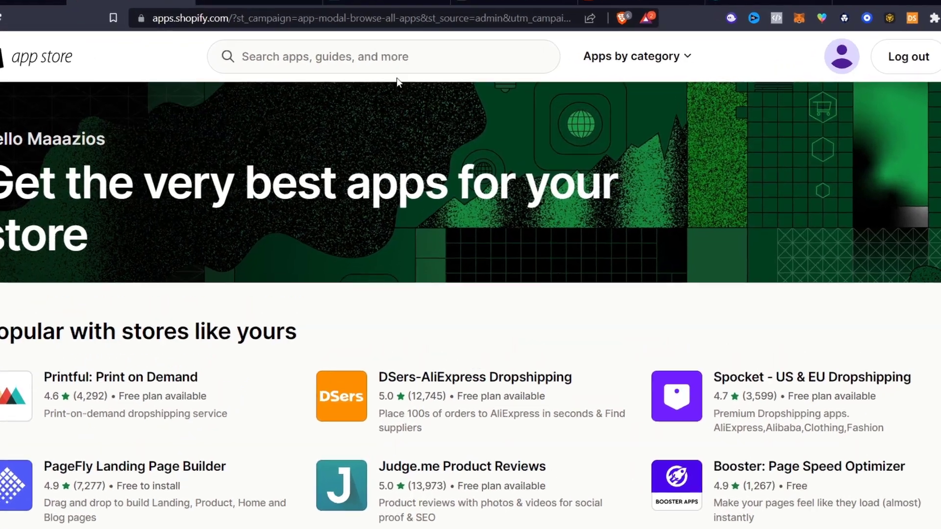
- Search the App Store for 'amaz' and add the Amazon Importer Spreadr App to the store
text(amazon)
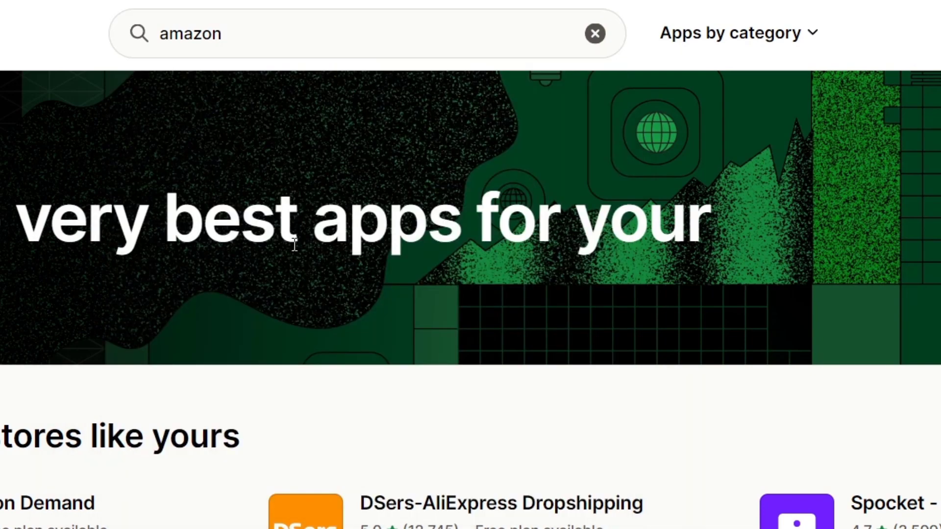
click(360, 34)
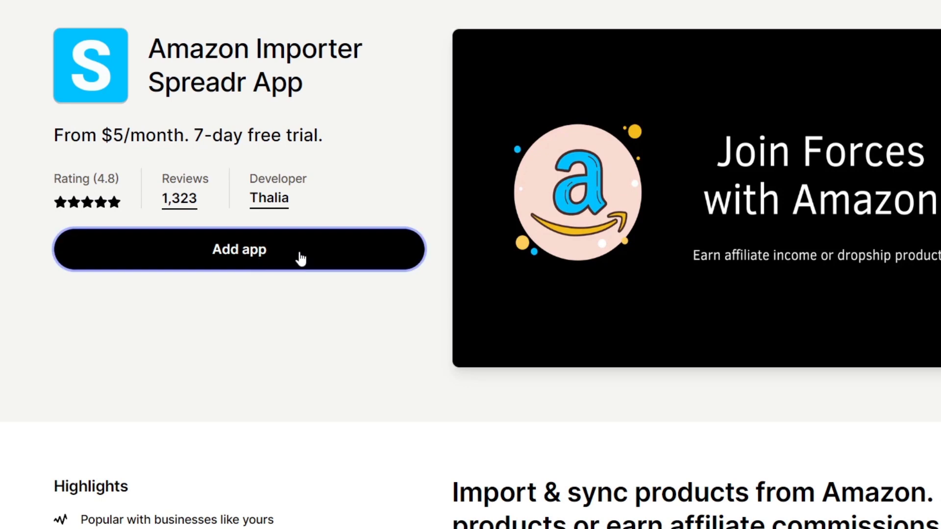
mouse_move(294, 260)
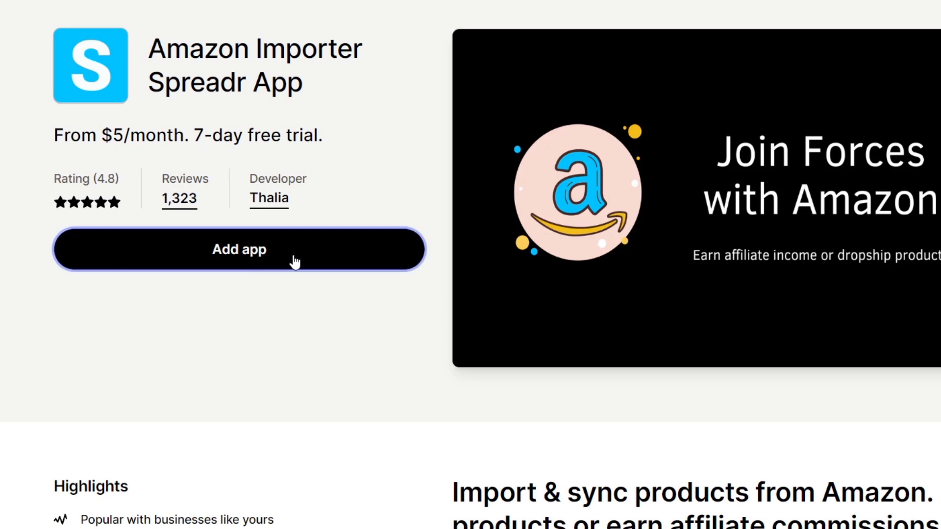
click(239, 249)
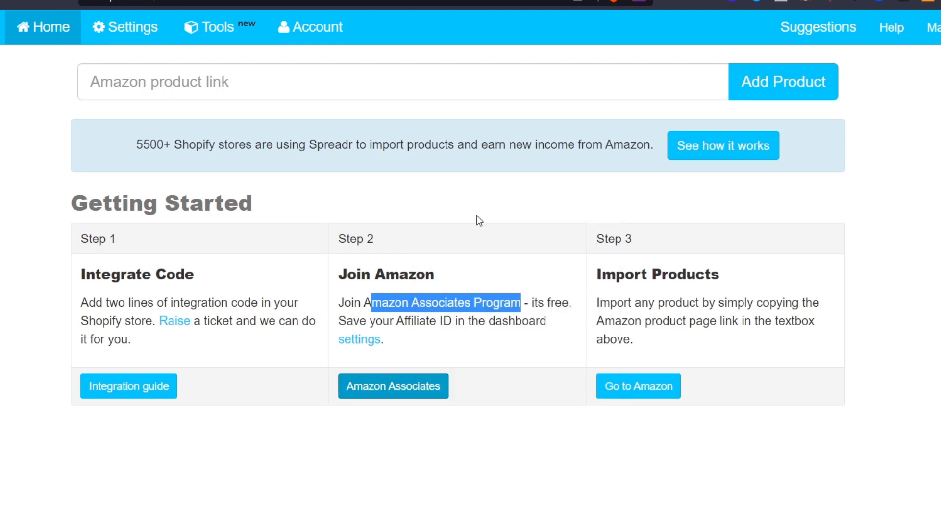
- From Spreadr's Step 2 Join Amazon, go to the Amazon Associates program page
click(393, 386)
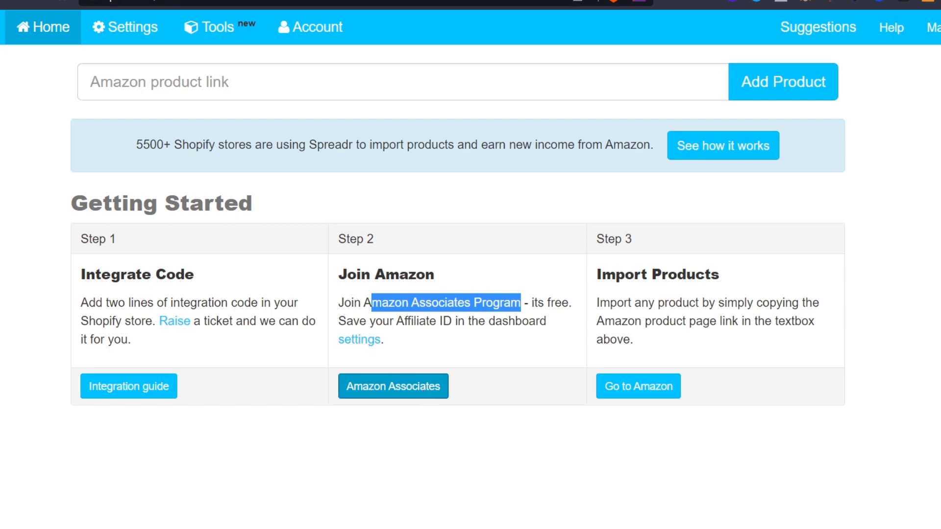
click(393, 386)
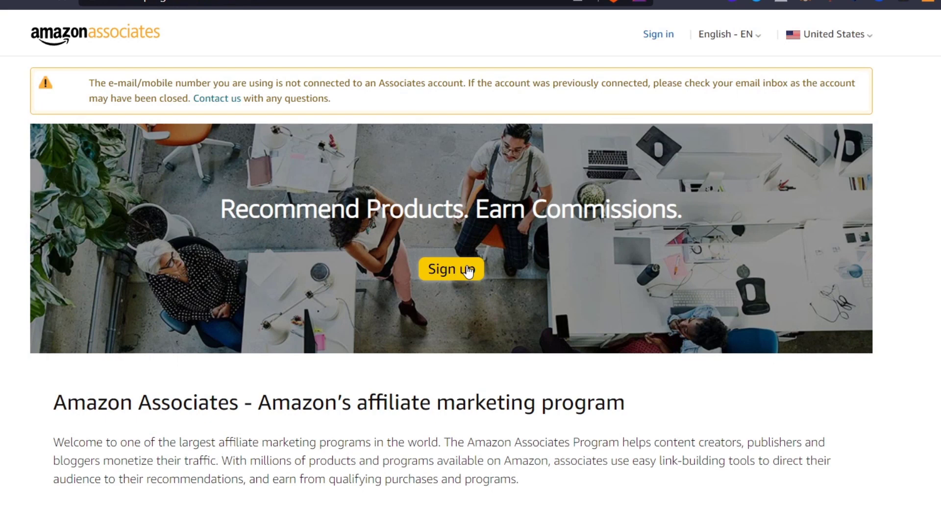
mouse_move(677, 19)
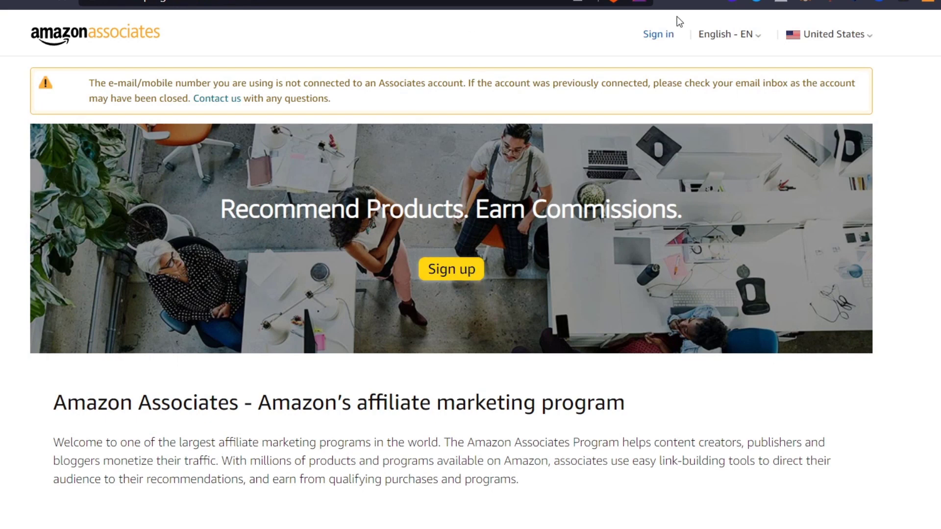
- Sign in to the Amazon account from the Associates page with the saved password
click(657, 34)
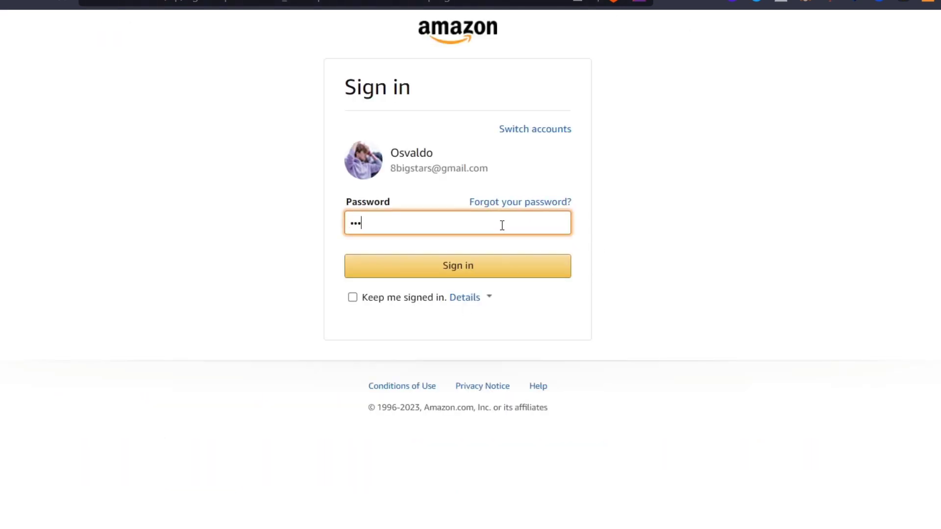
click(458, 265)
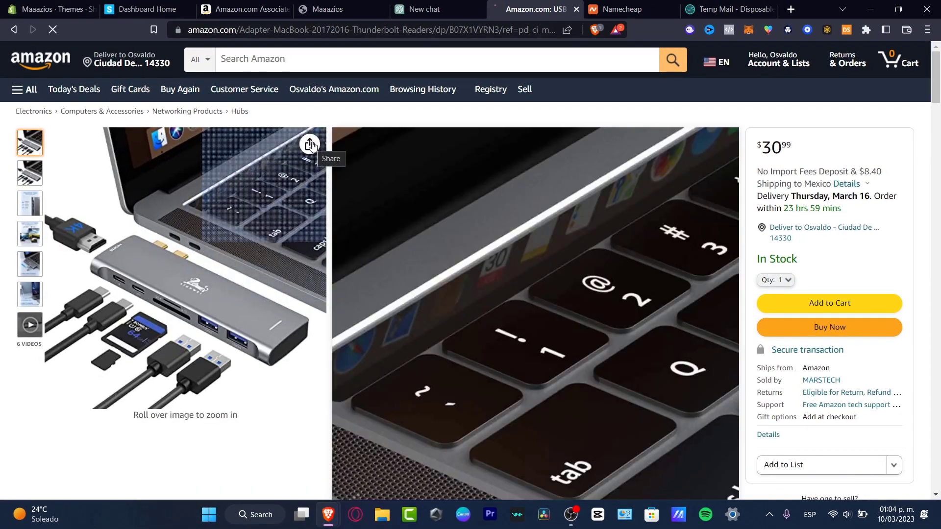
- Take a share link for the USB C Hub Adapter and return to the Spreadr dashboard
click(310, 145)
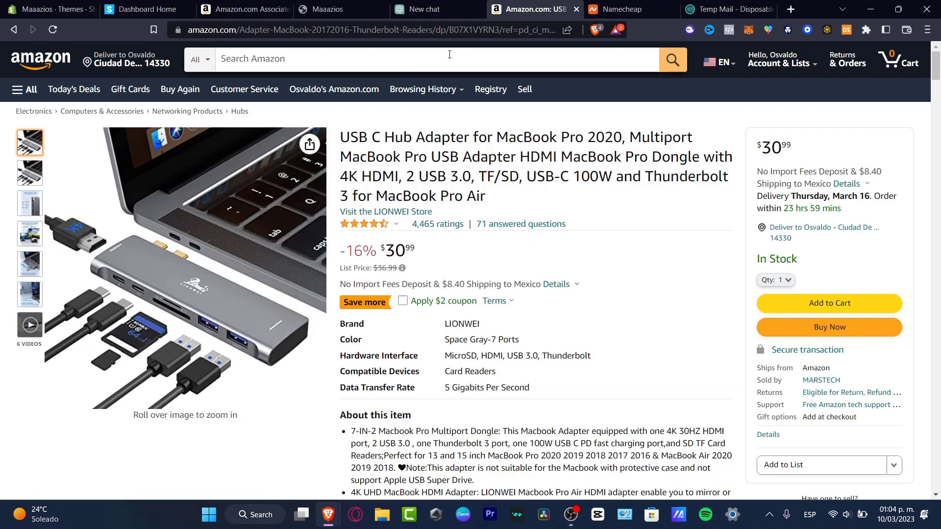
click(141, 9)
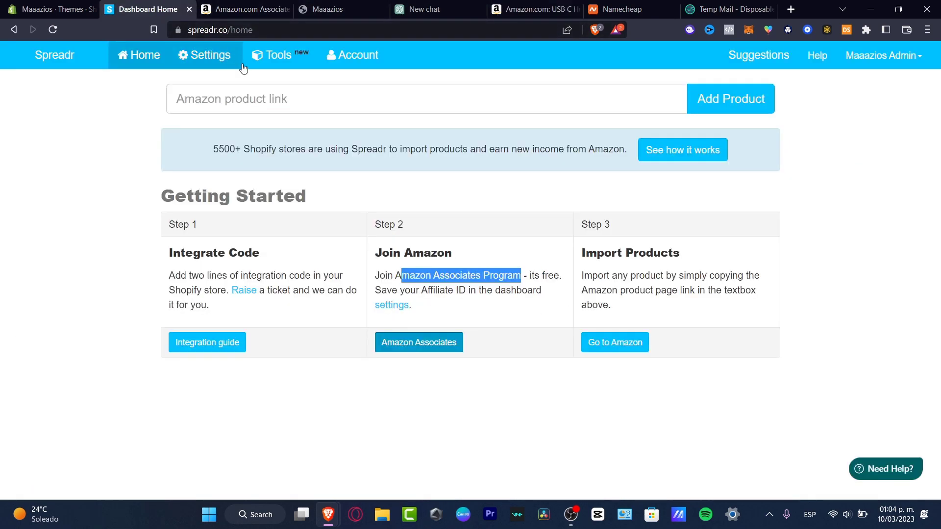
text(https://a.co/d/2g4rD1l)
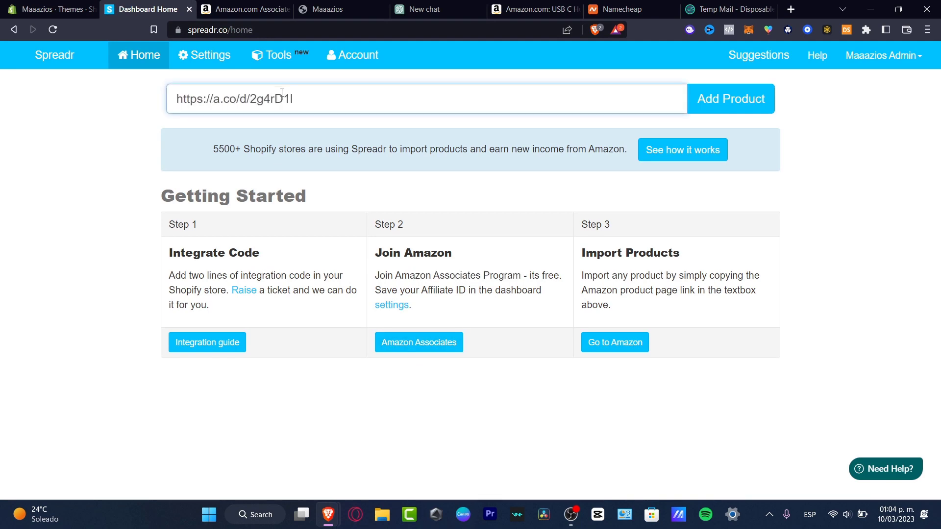
click(730, 98)
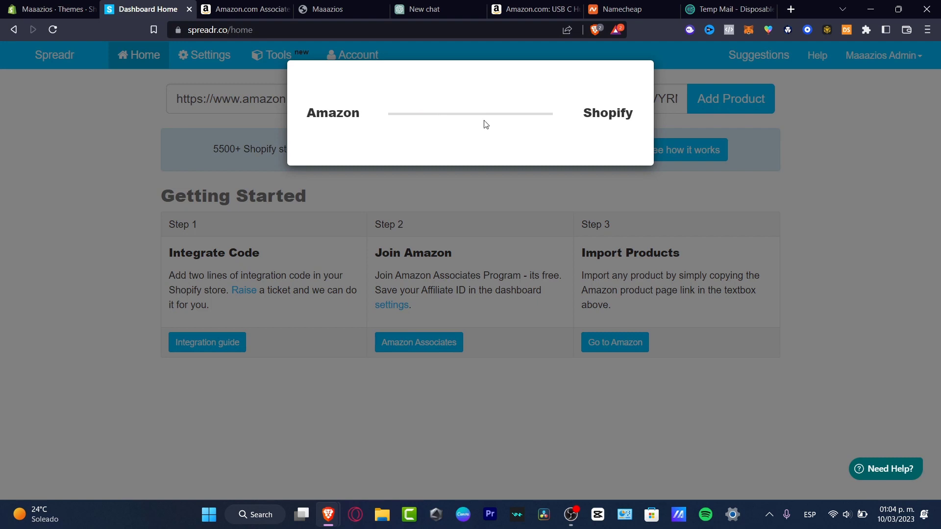
mouse_move(617, 127)
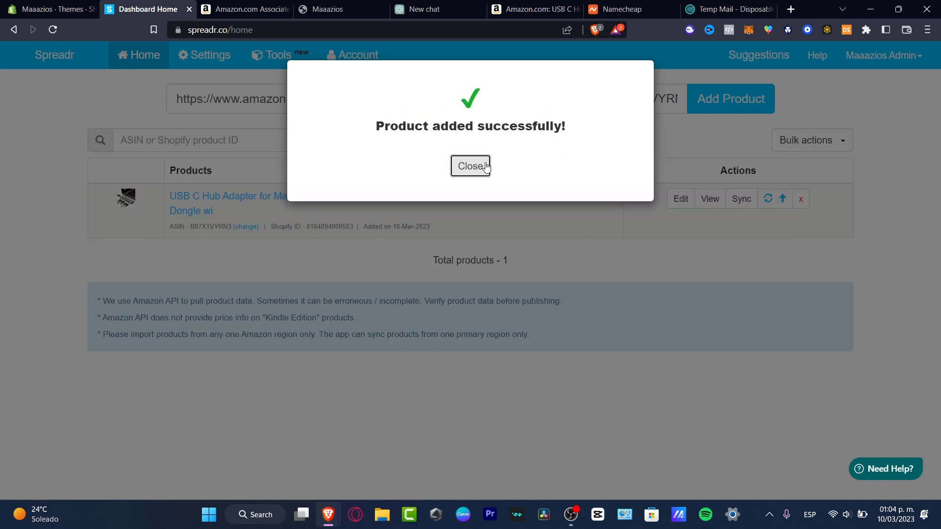
click(470, 167)
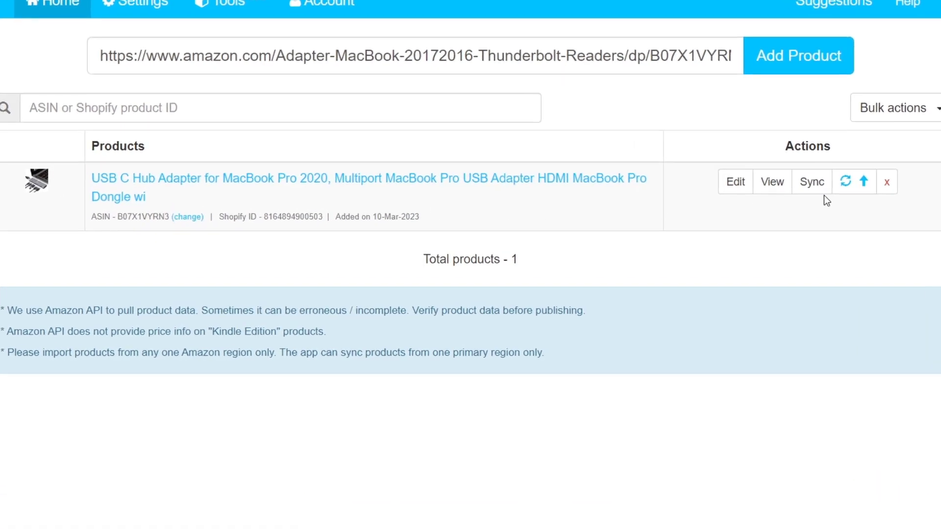
mouse_move(810, 182)
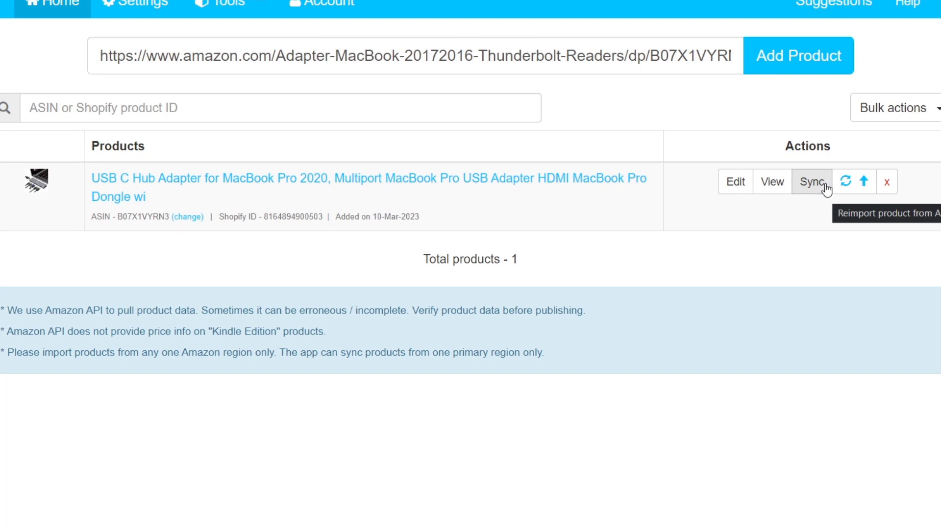
mouse_move(717, 167)
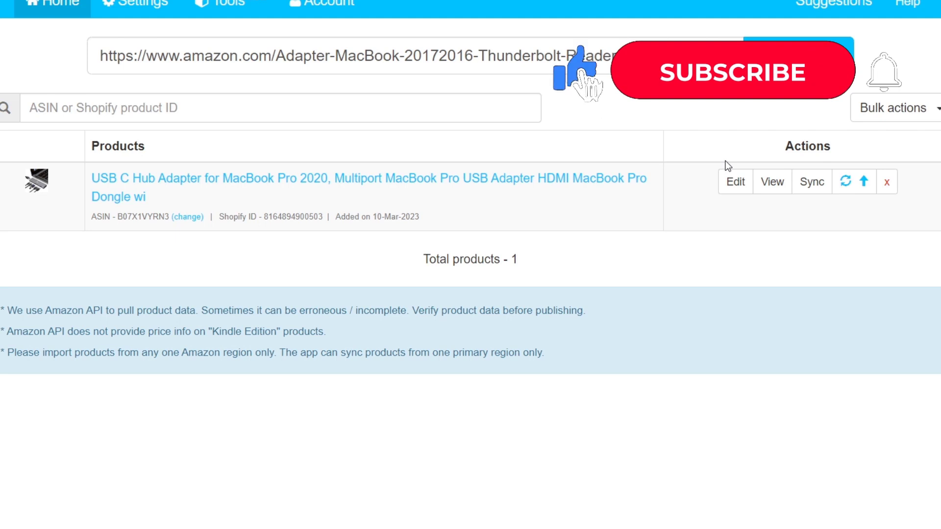
click(732, 72)
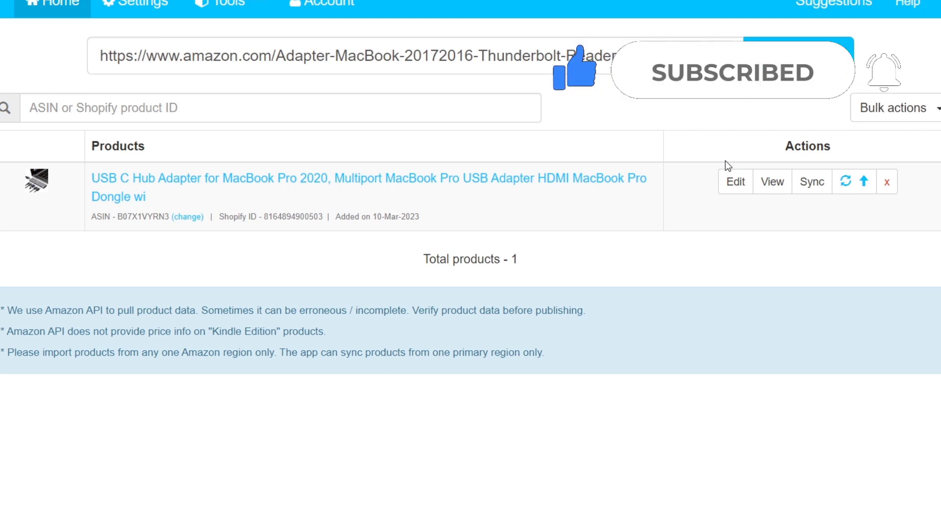